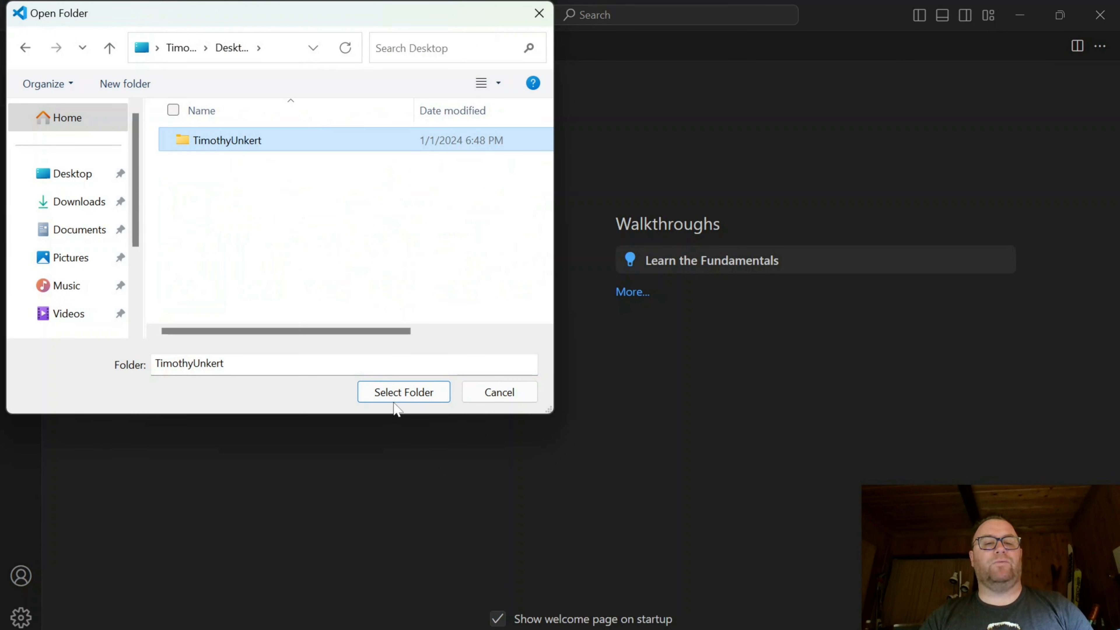
Step: Open the TimothyUnkert Hugo site folder from the Desktop in the editor
click(403, 392)
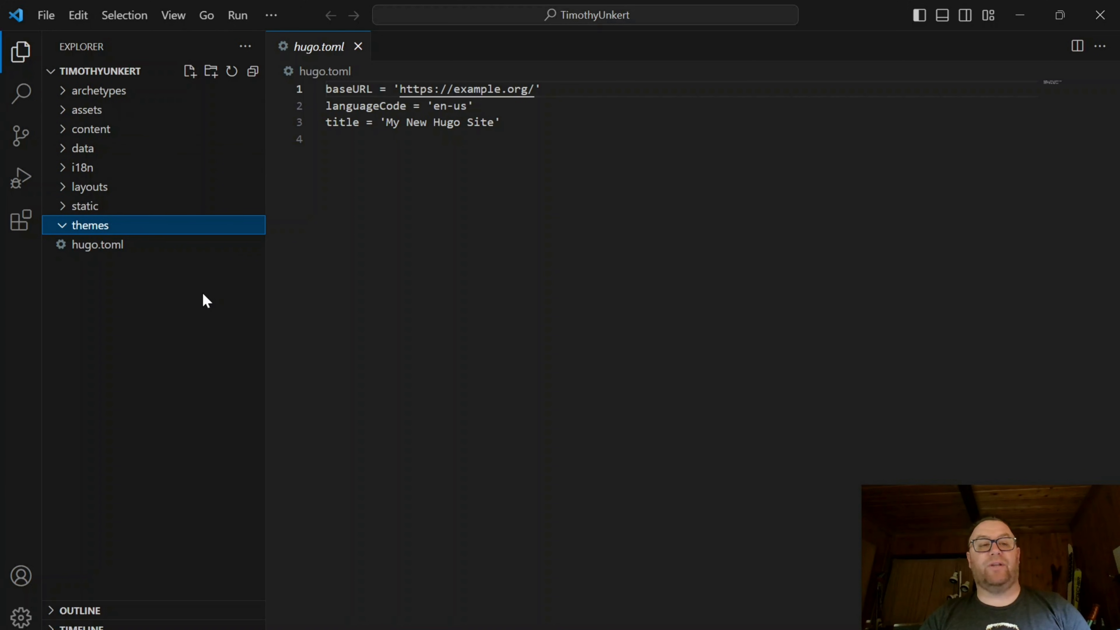